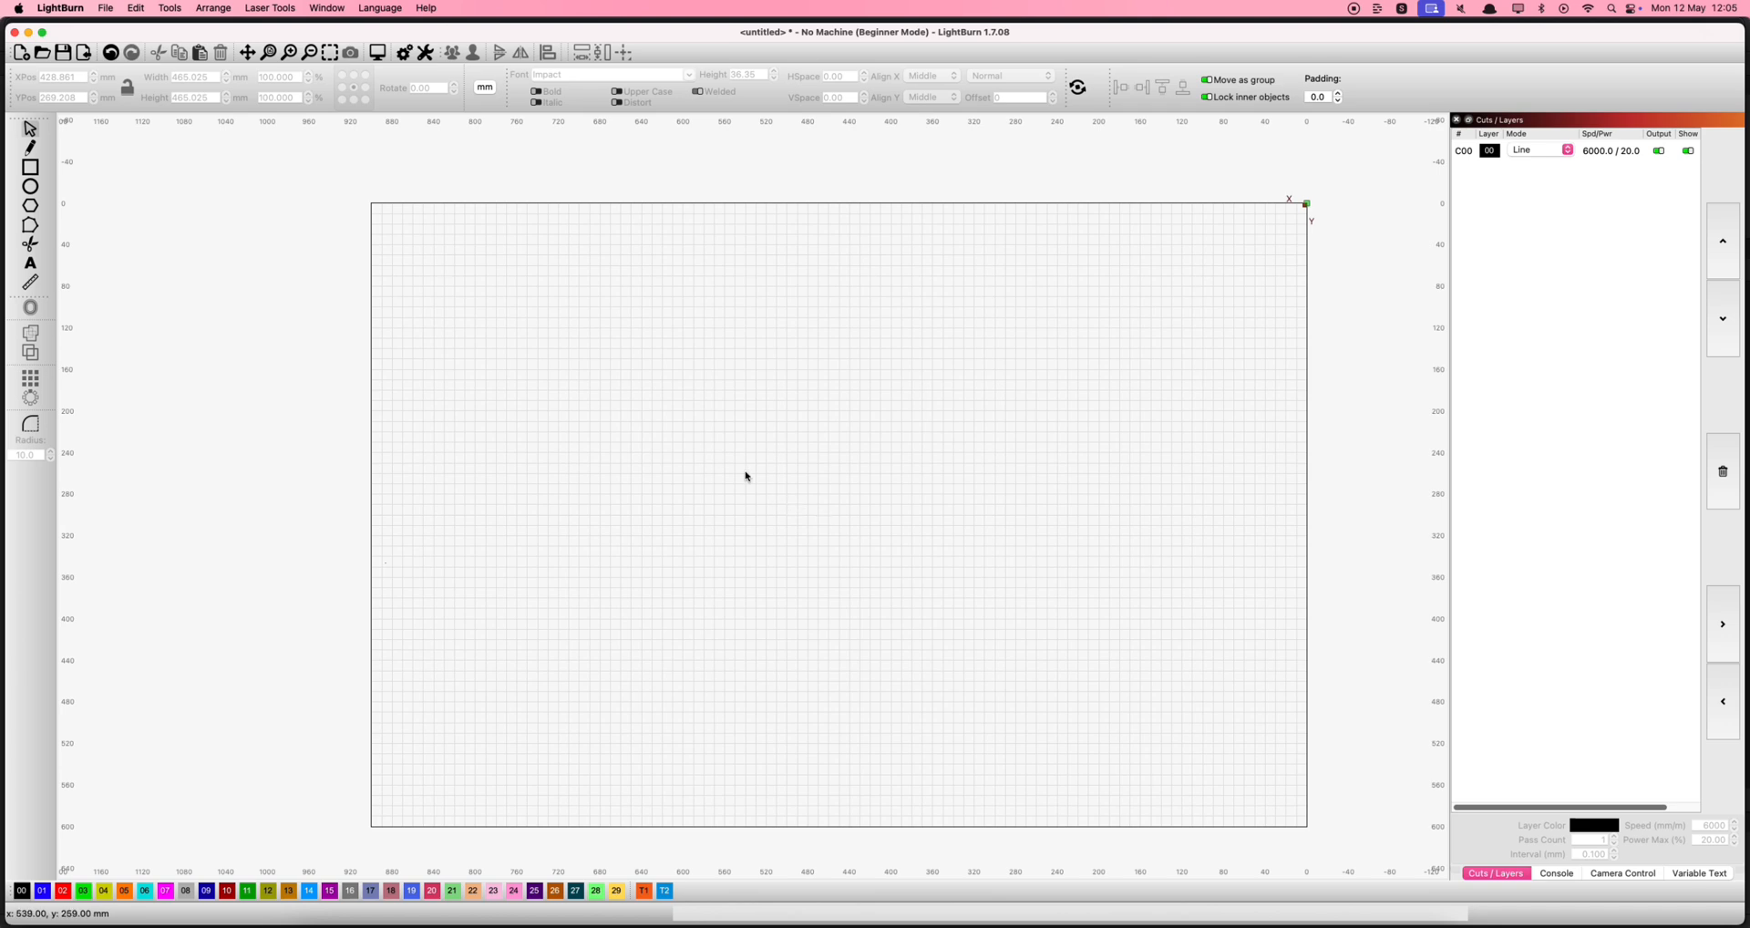
mouse_move(349, 243)
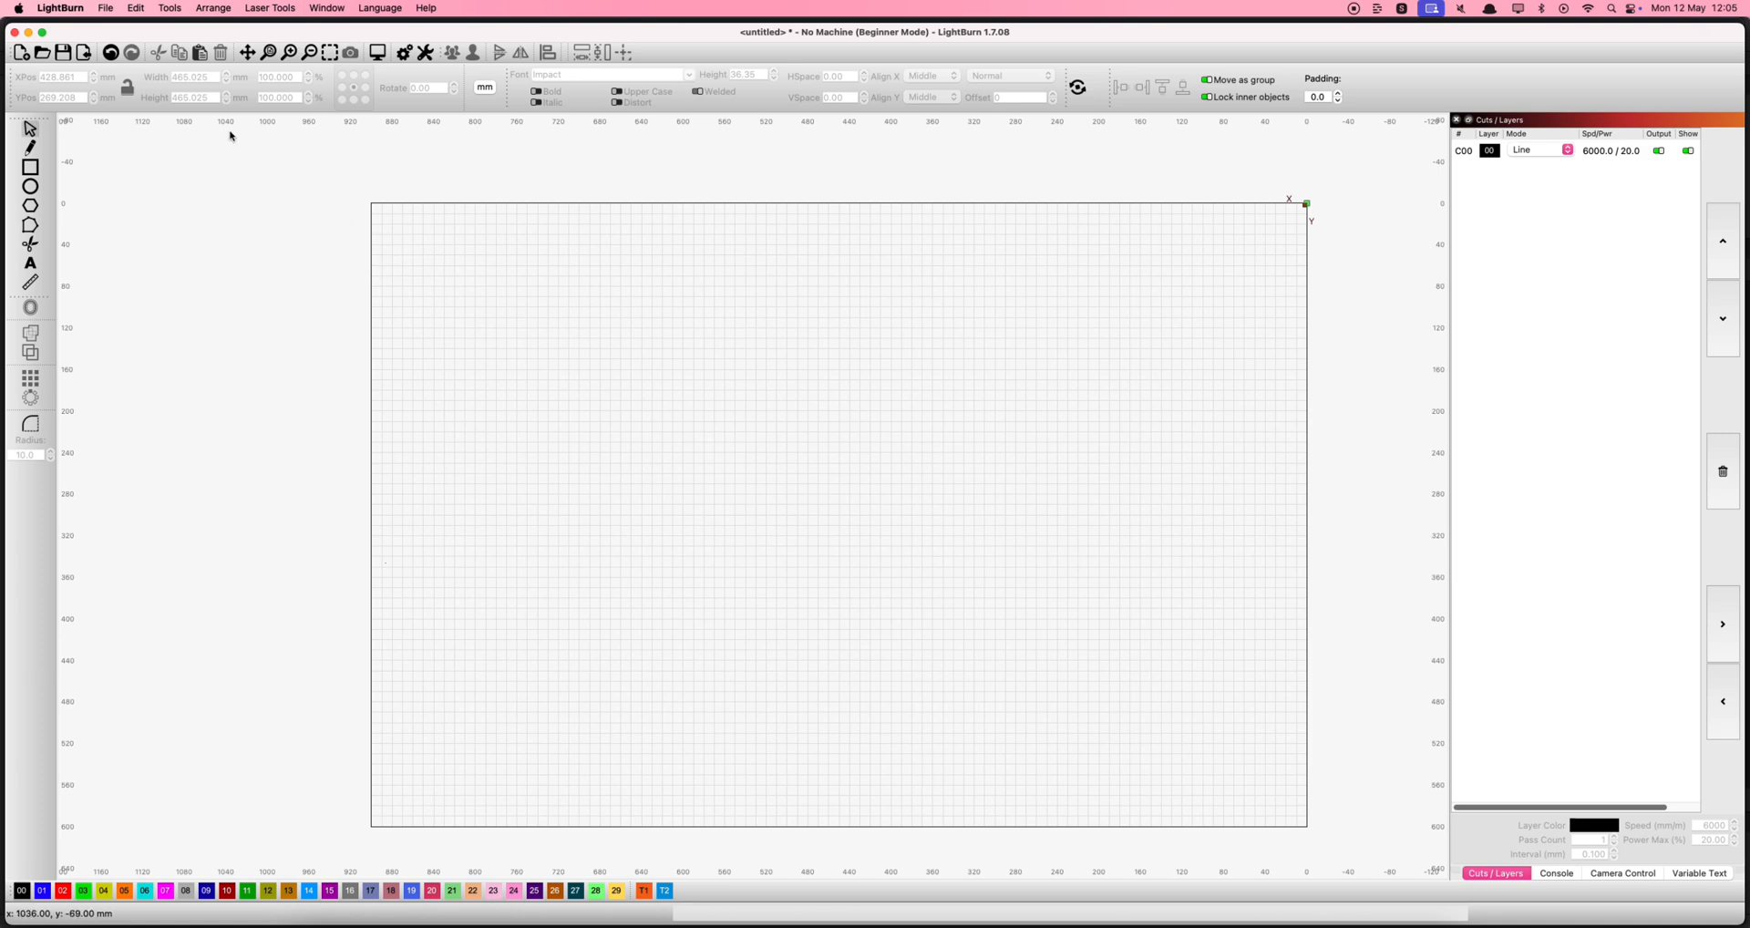
Step: Import the sunflower mandala image from Downloads and drag it onto the work area
left_click(105, 8)
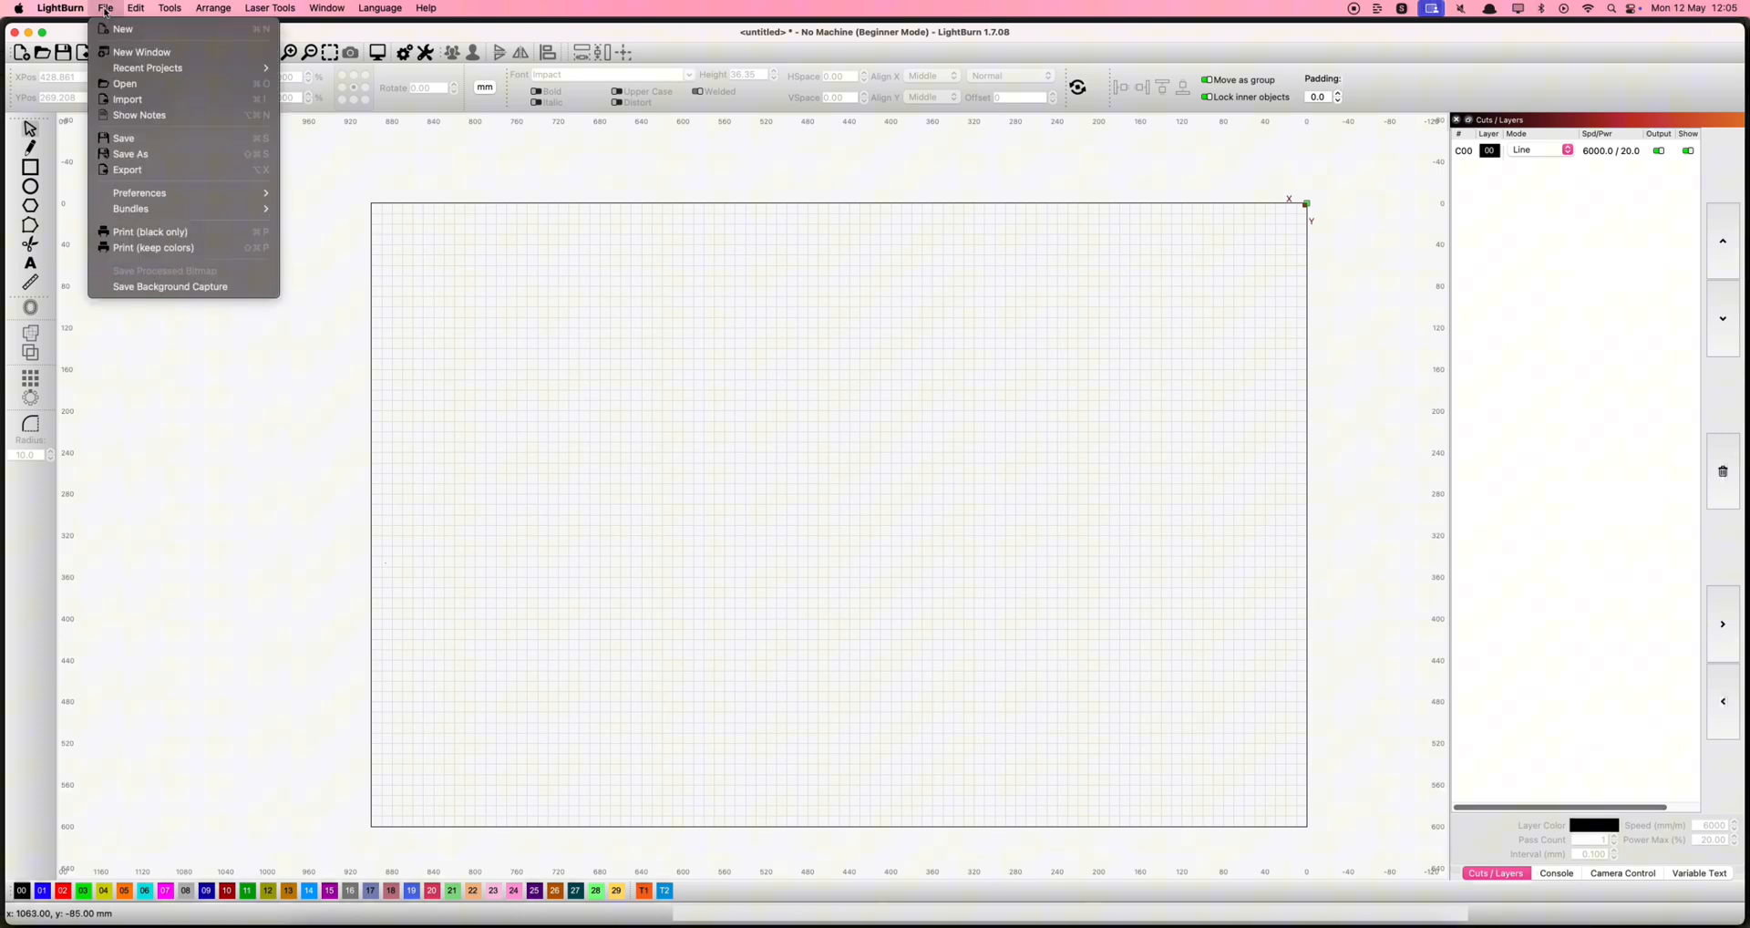
mouse_move(127, 98)
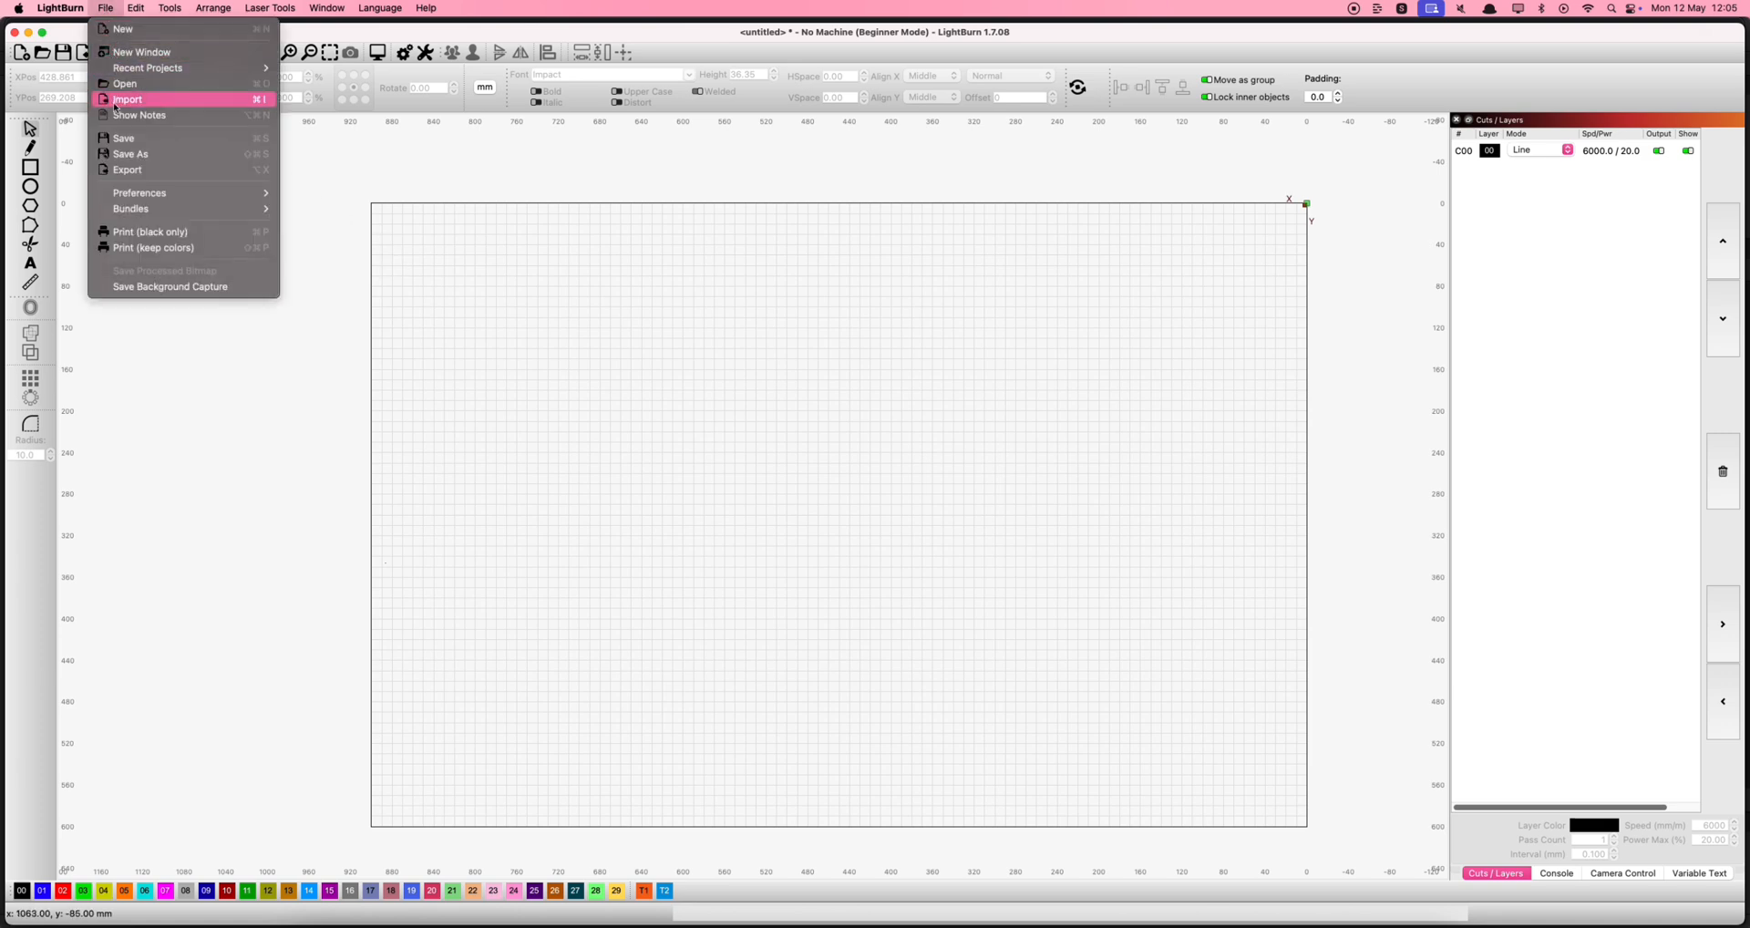
left_click(127, 98)
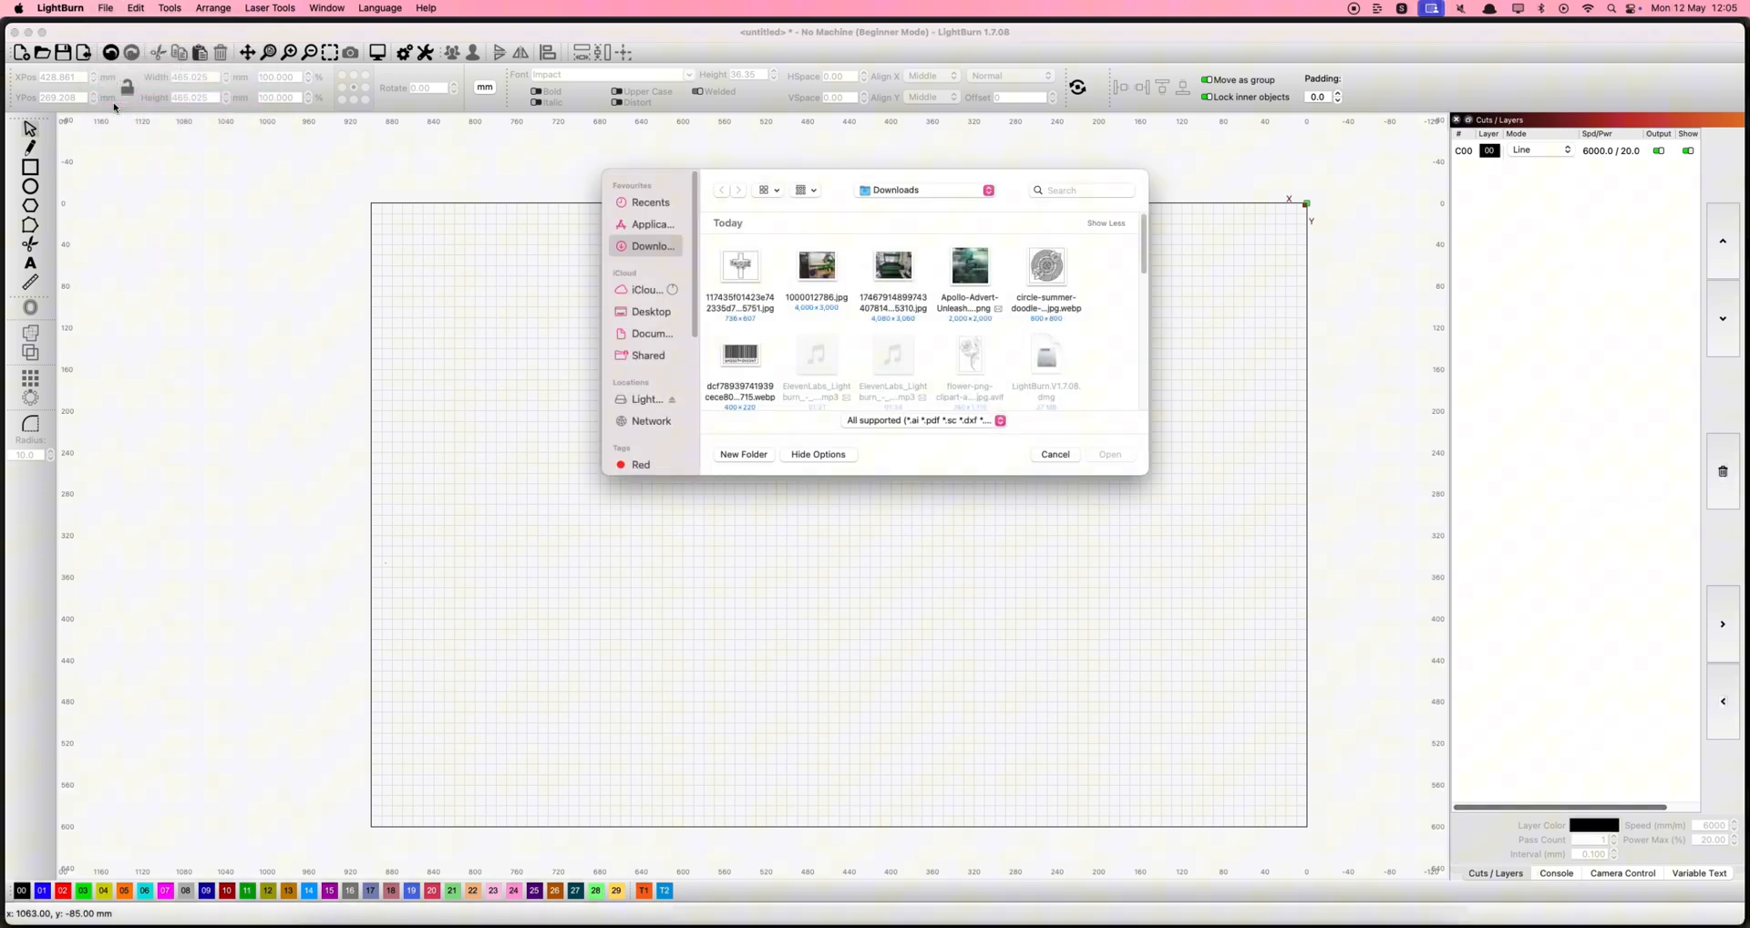
mouse_move(1079, 270)
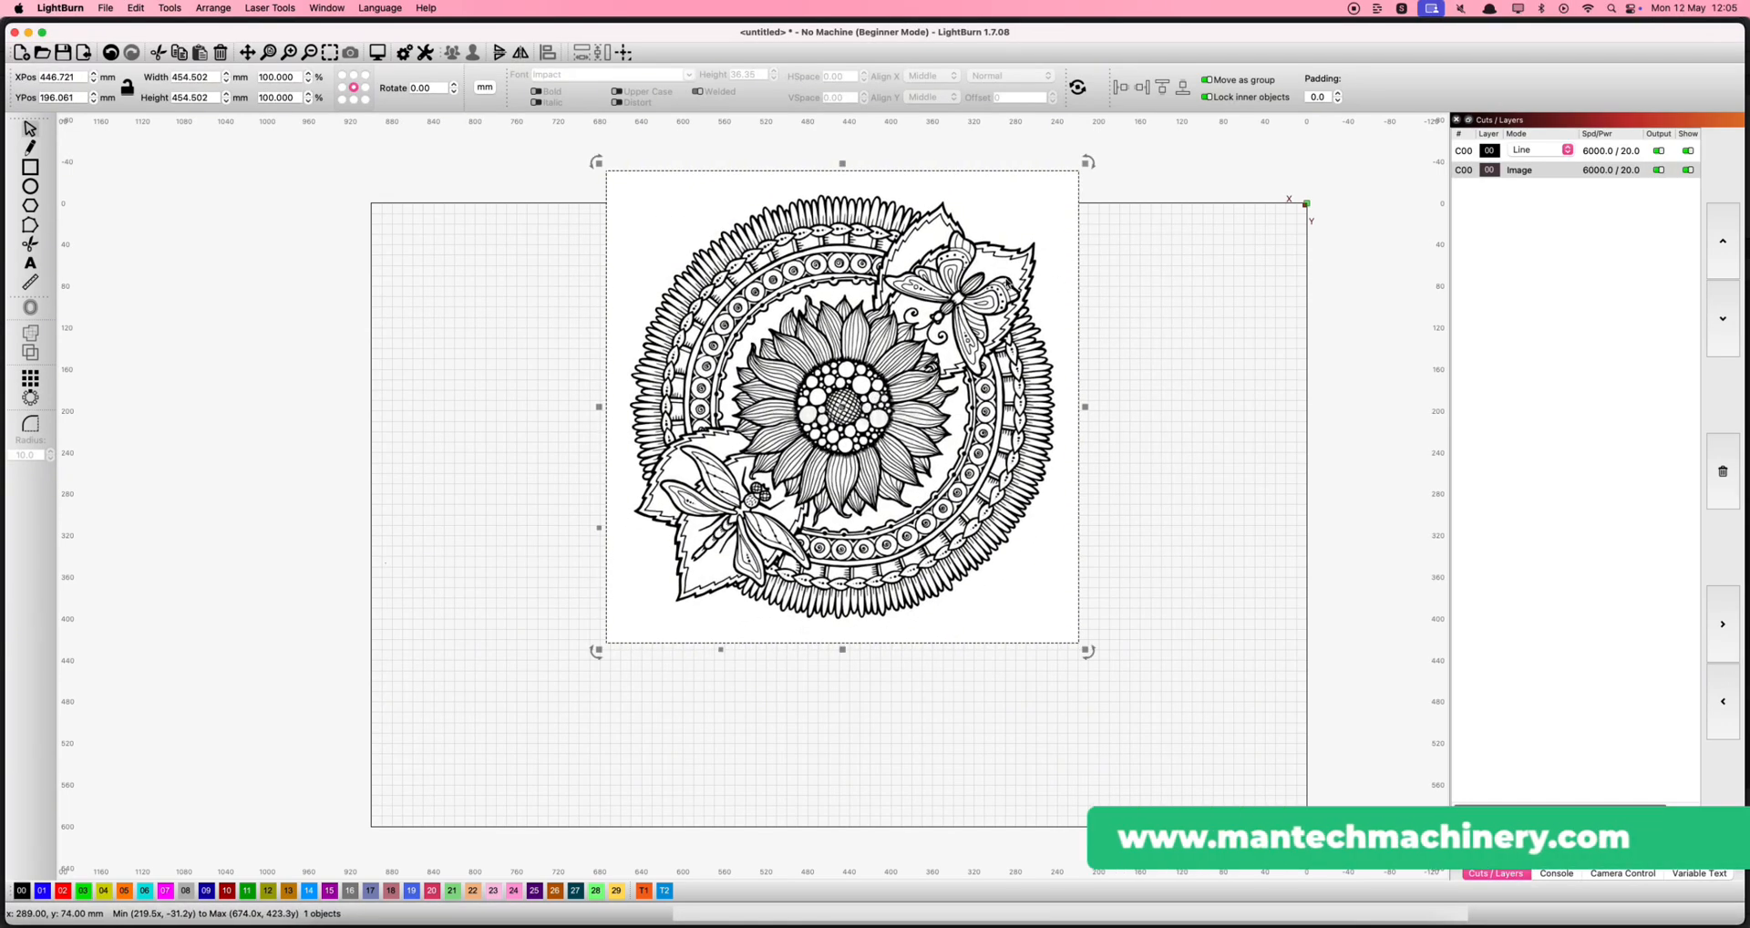
left_click_drag(842, 406, 842, 486)
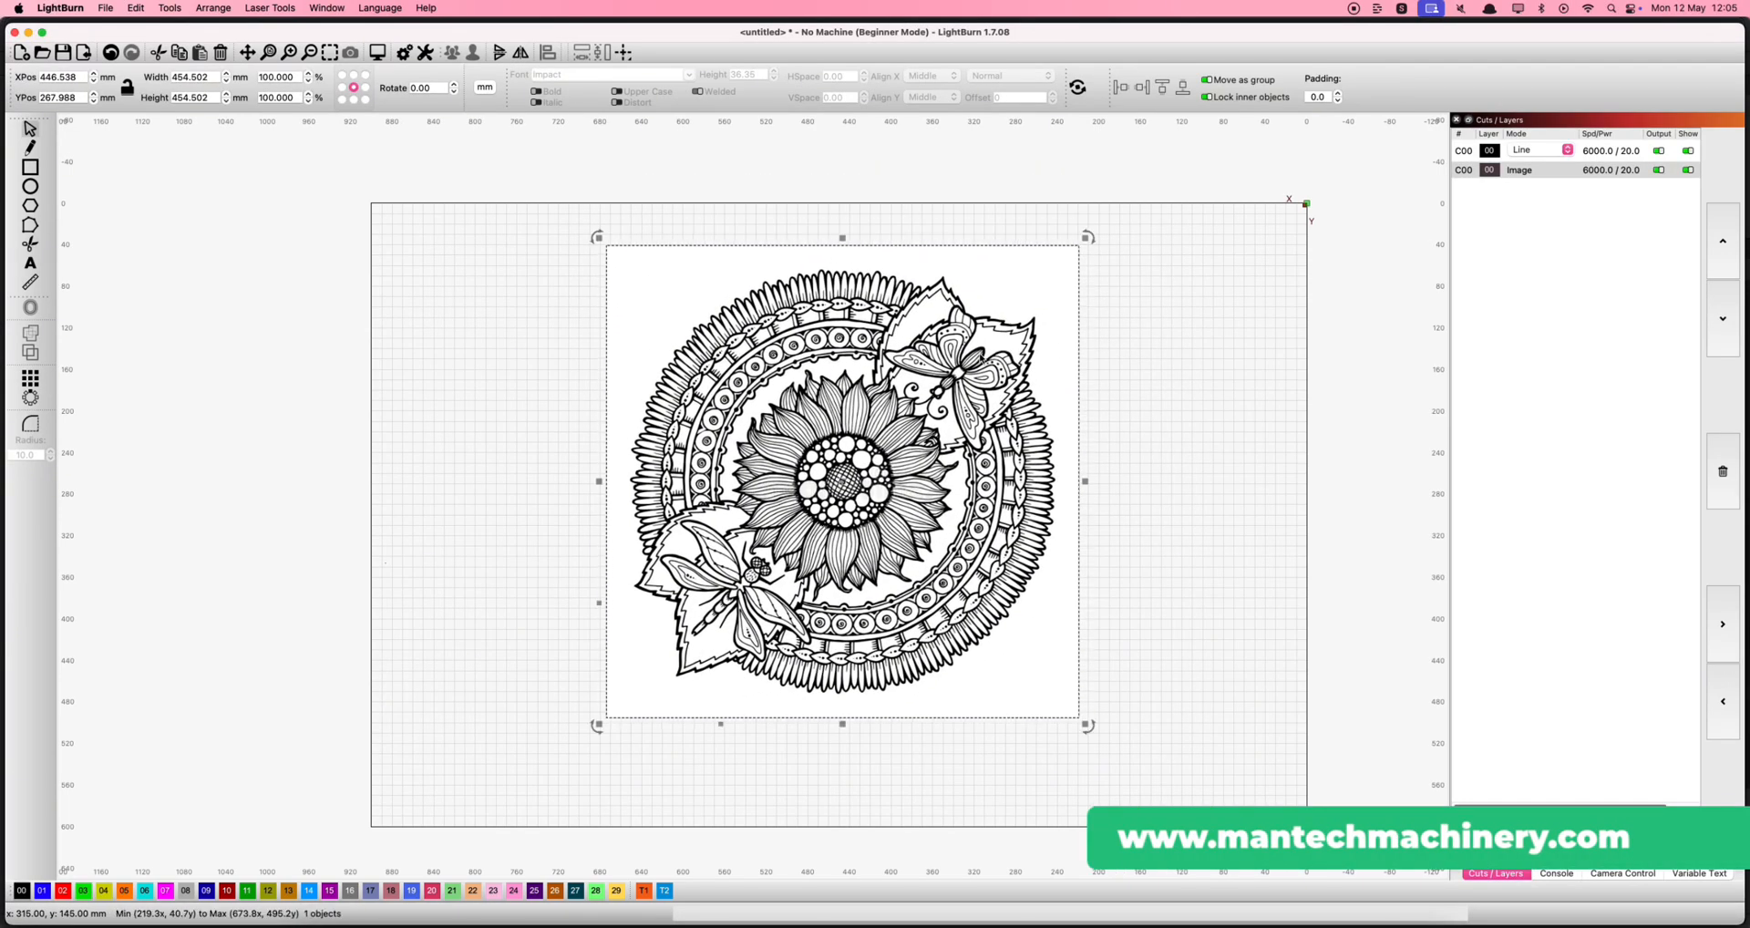
mouse_move(382, 233)
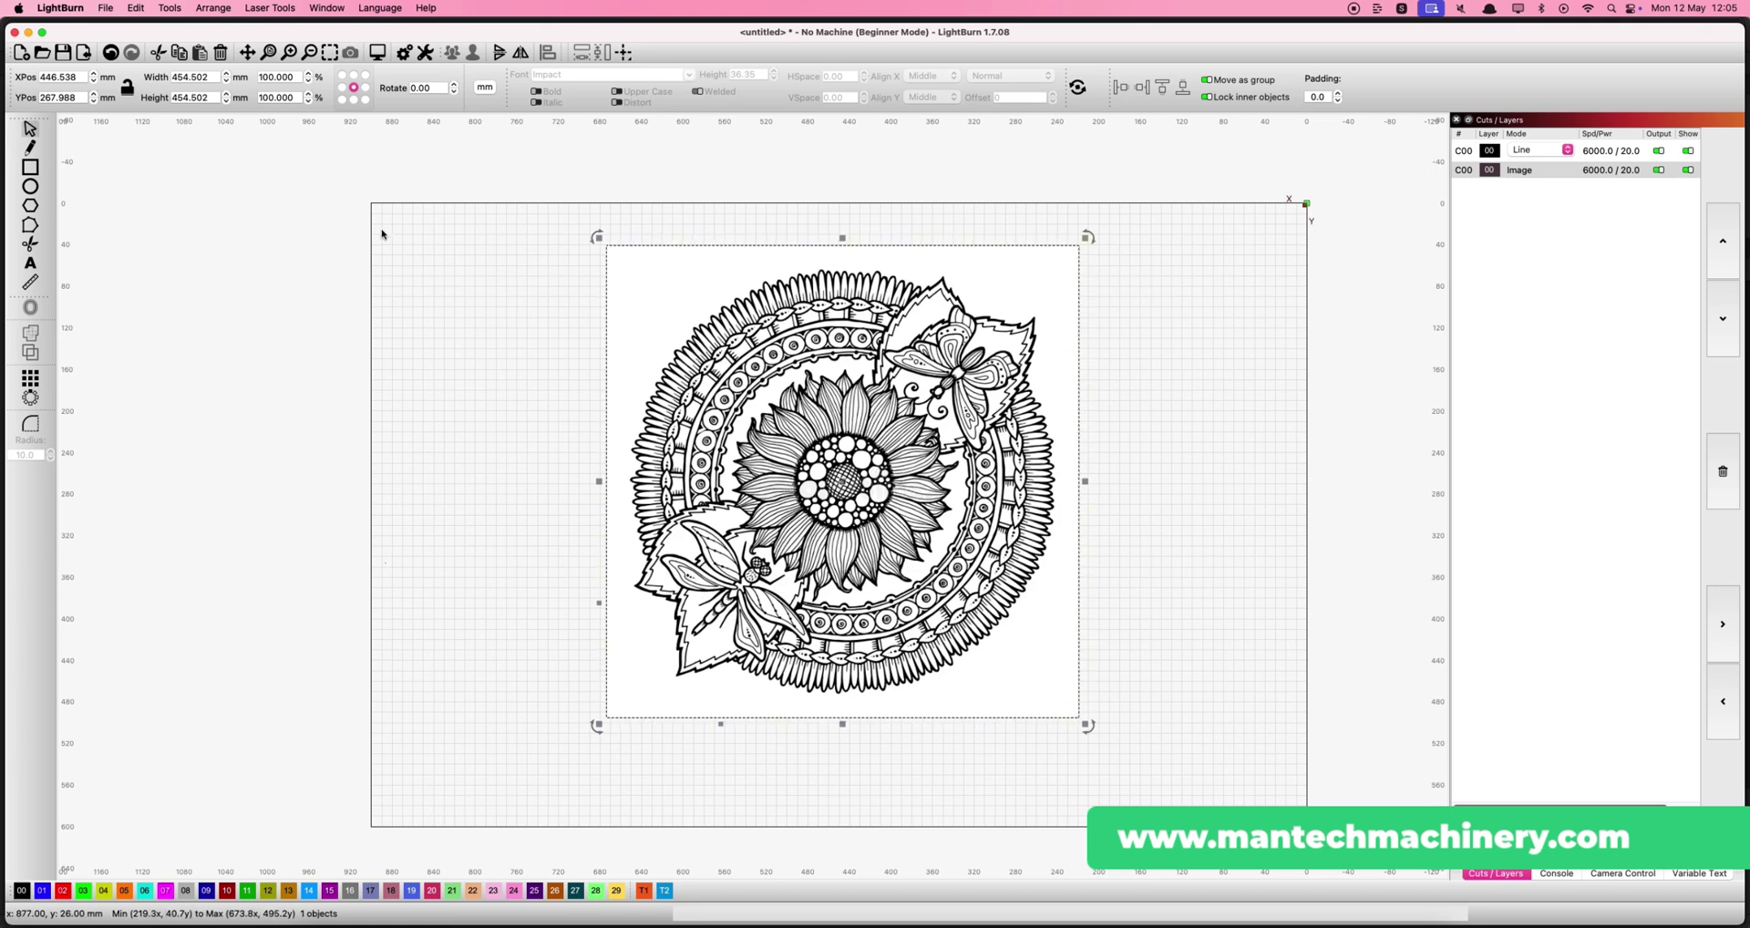
Step: Open Trace Image on the mandala, previewing cutoff 46 then resetting it to 0
left_click(169, 9)
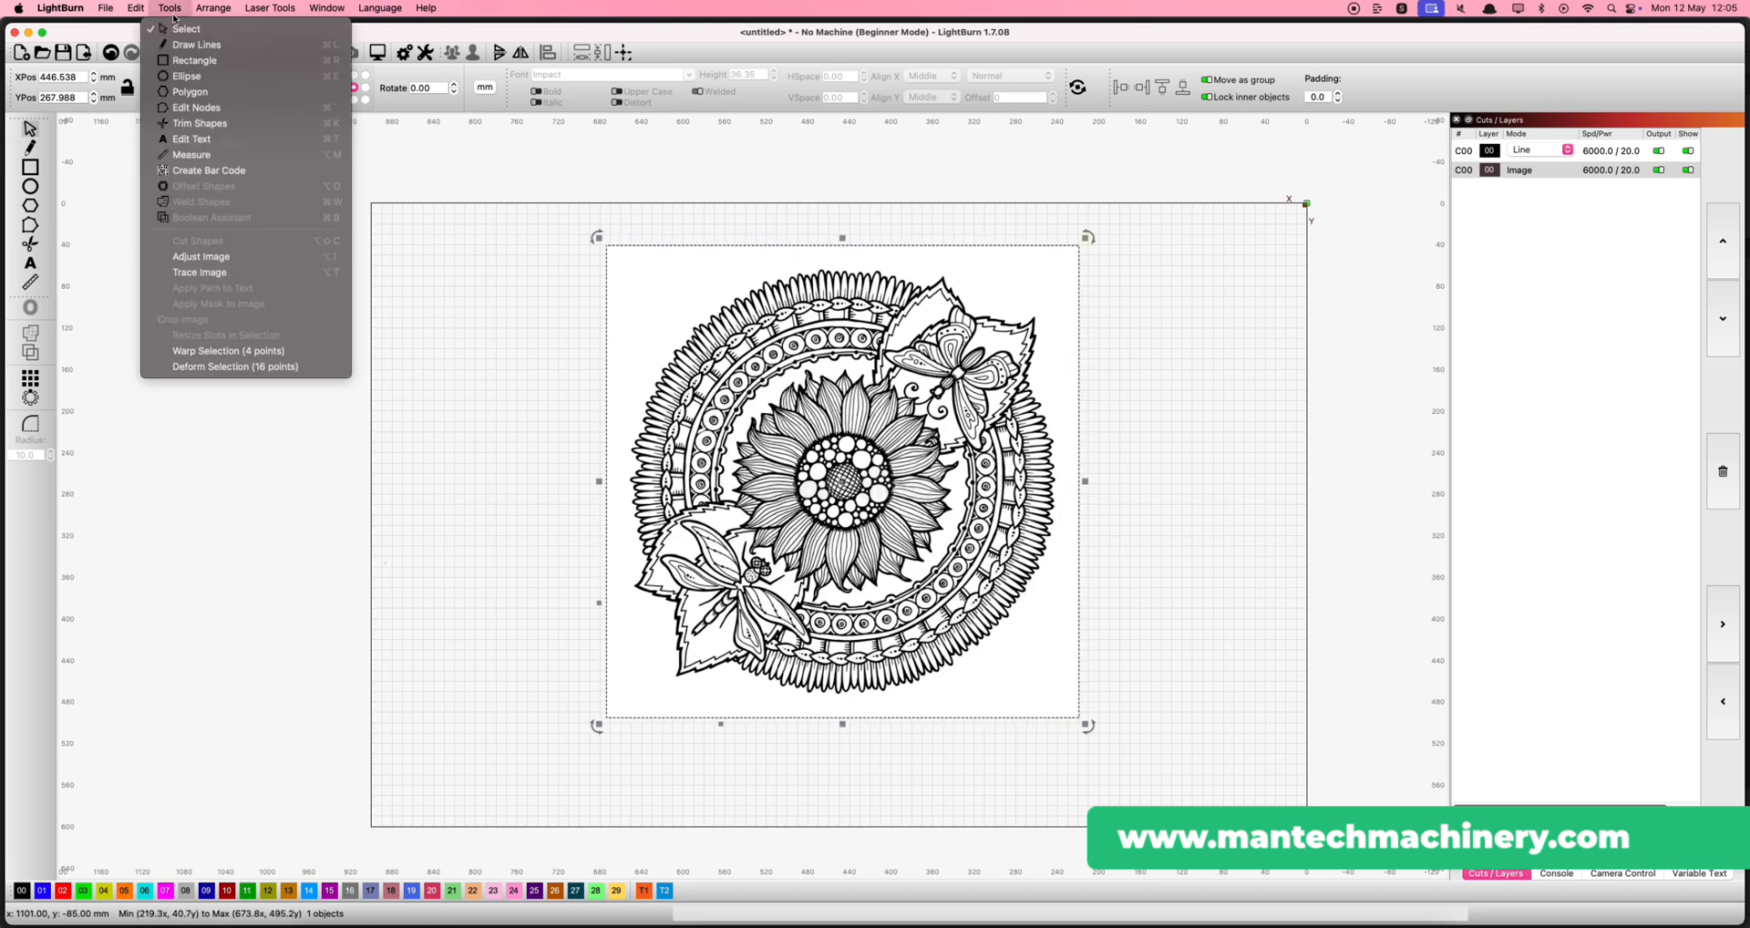
mouse_move(201, 273)
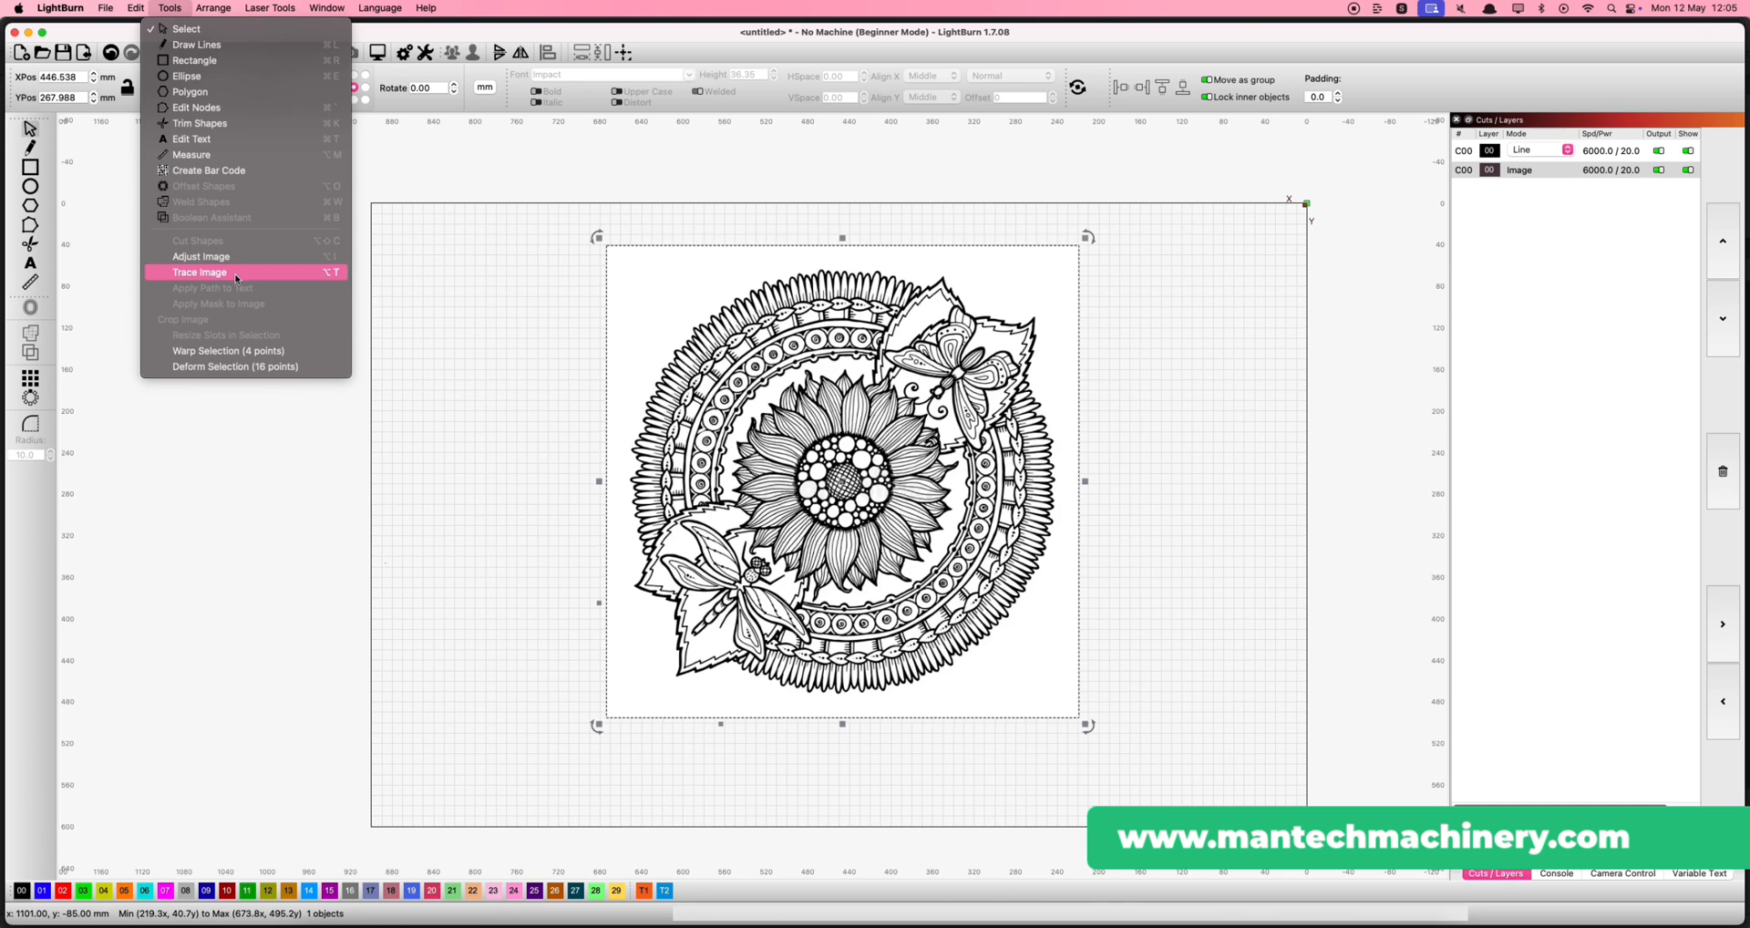
left_click(199, 272)
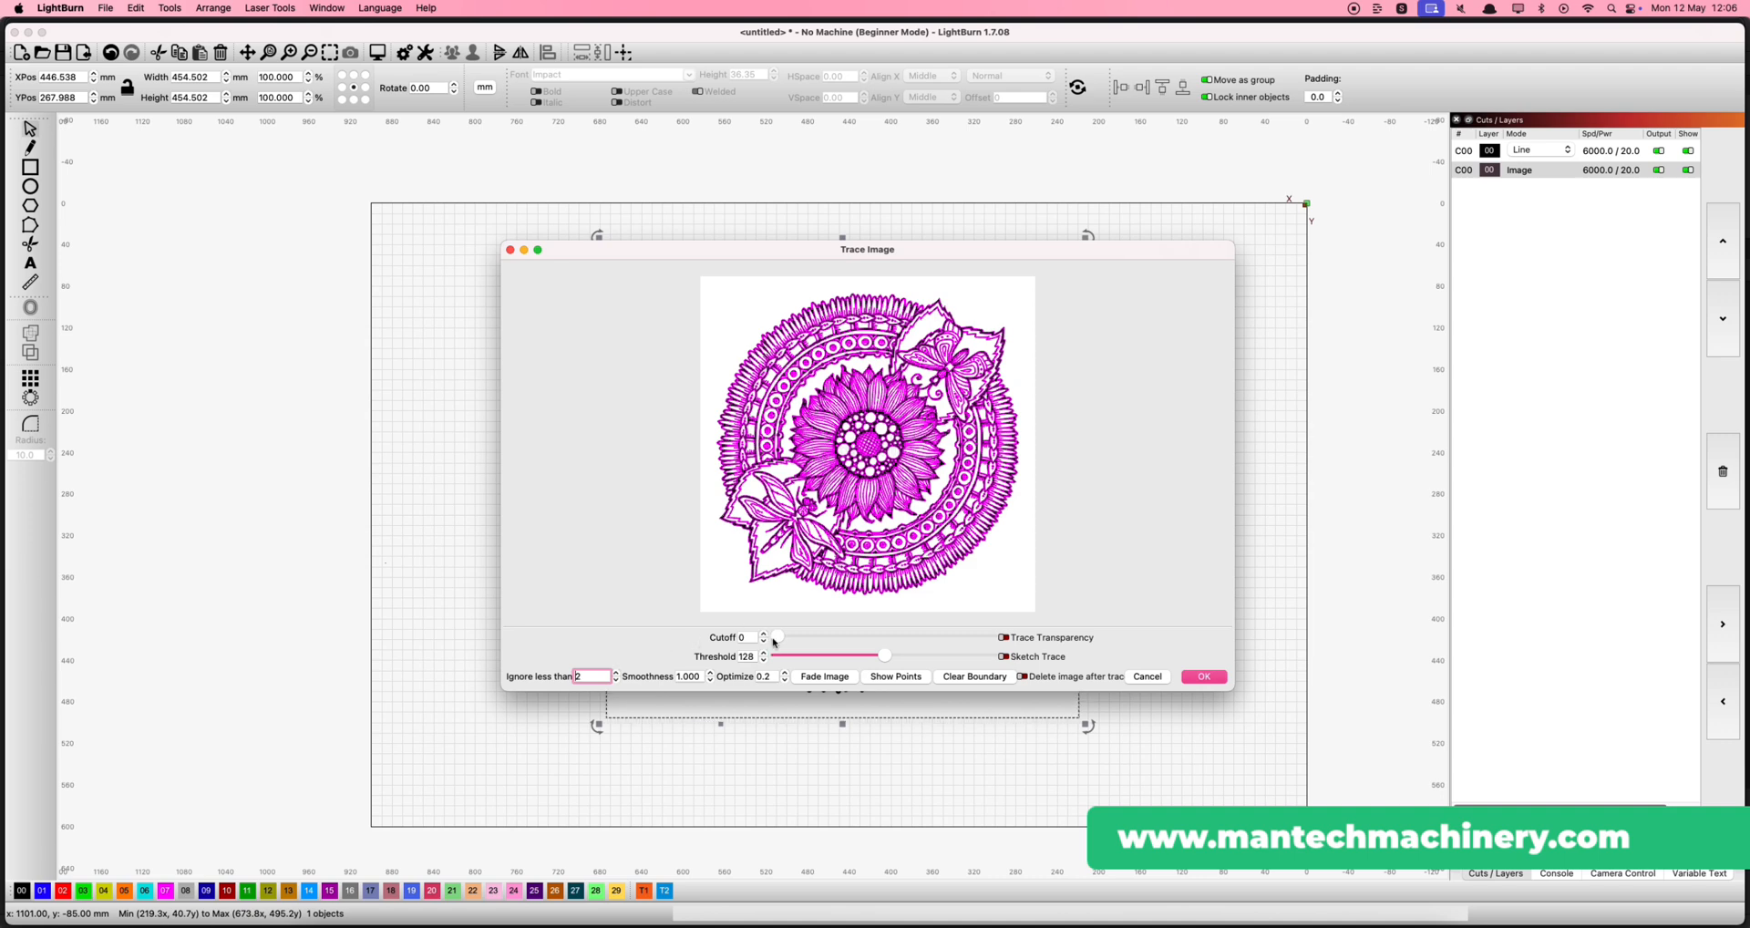
left_click_drag(774, 637, 815, 636)
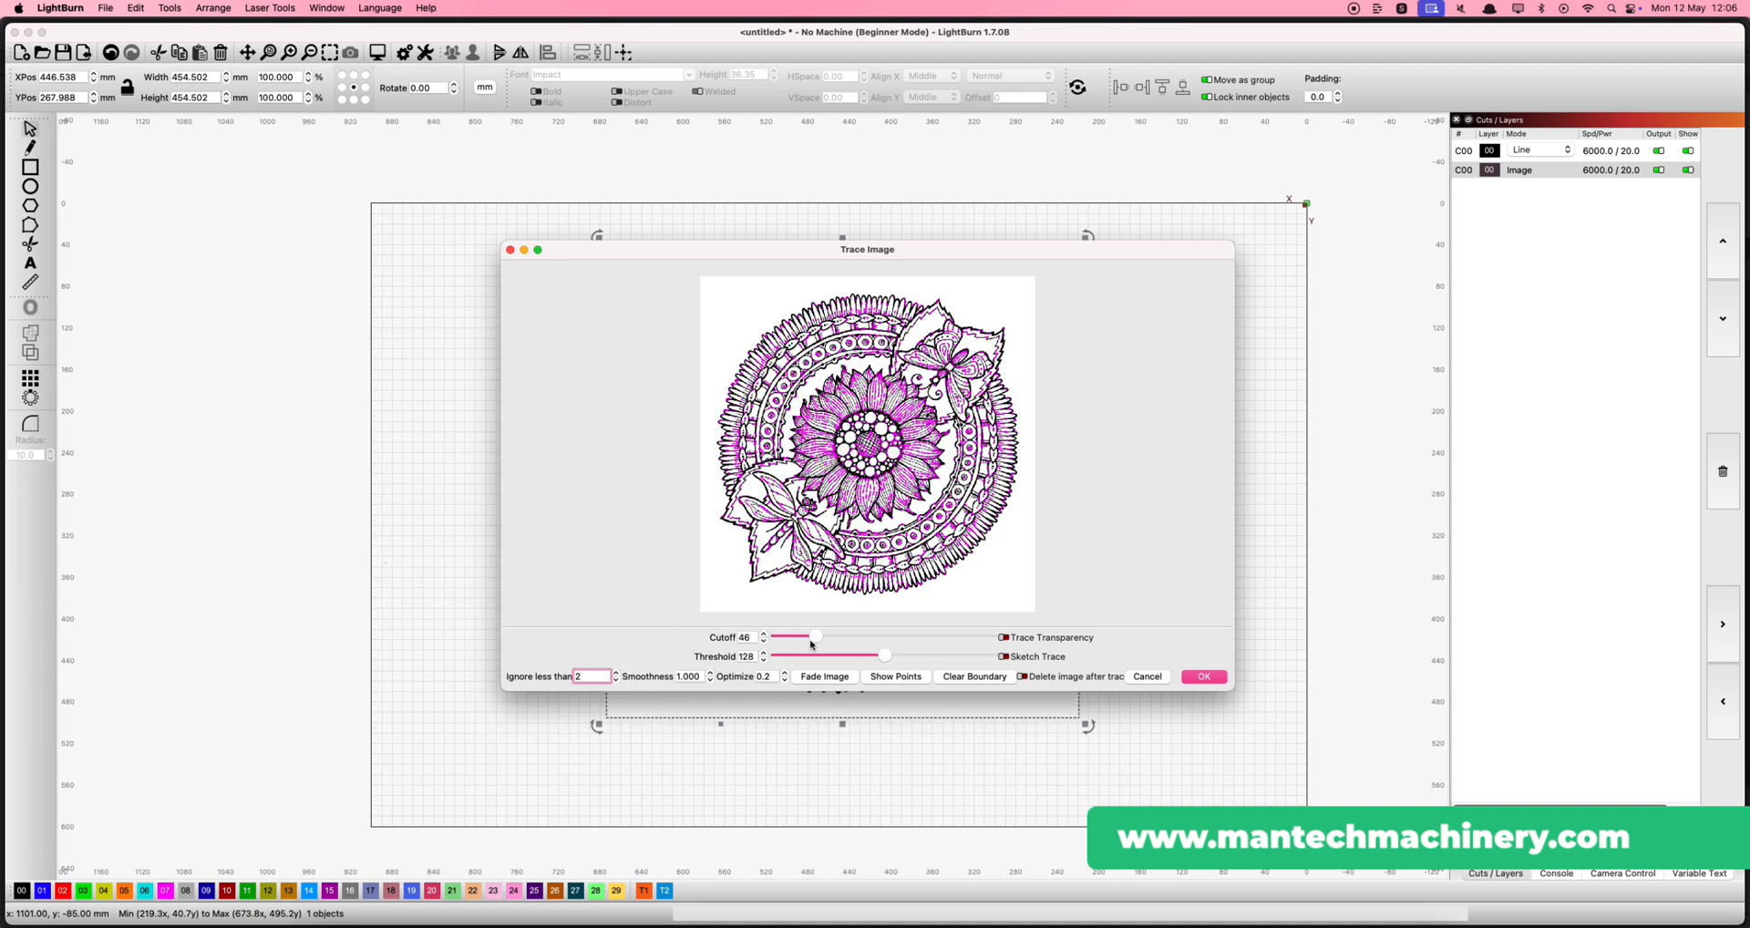
left_click_drag(809, 636, 778, 637)
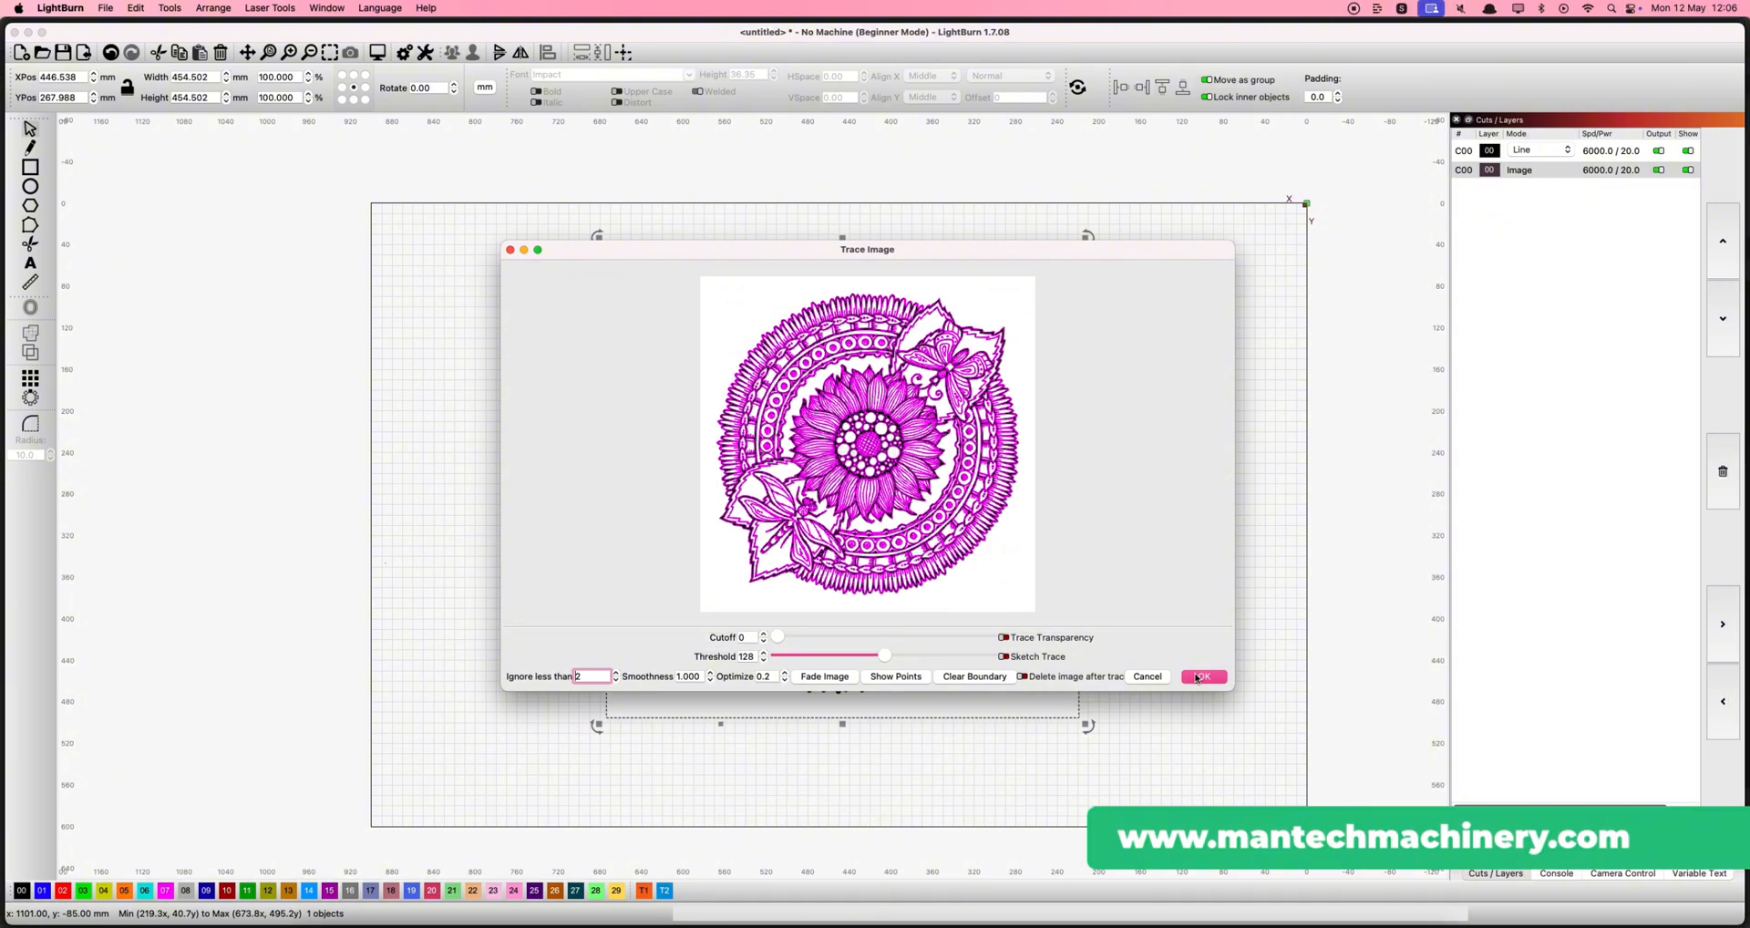
Step: Create the traced vector outlines and move the original bitmap left of them
left_click(1204, 676)
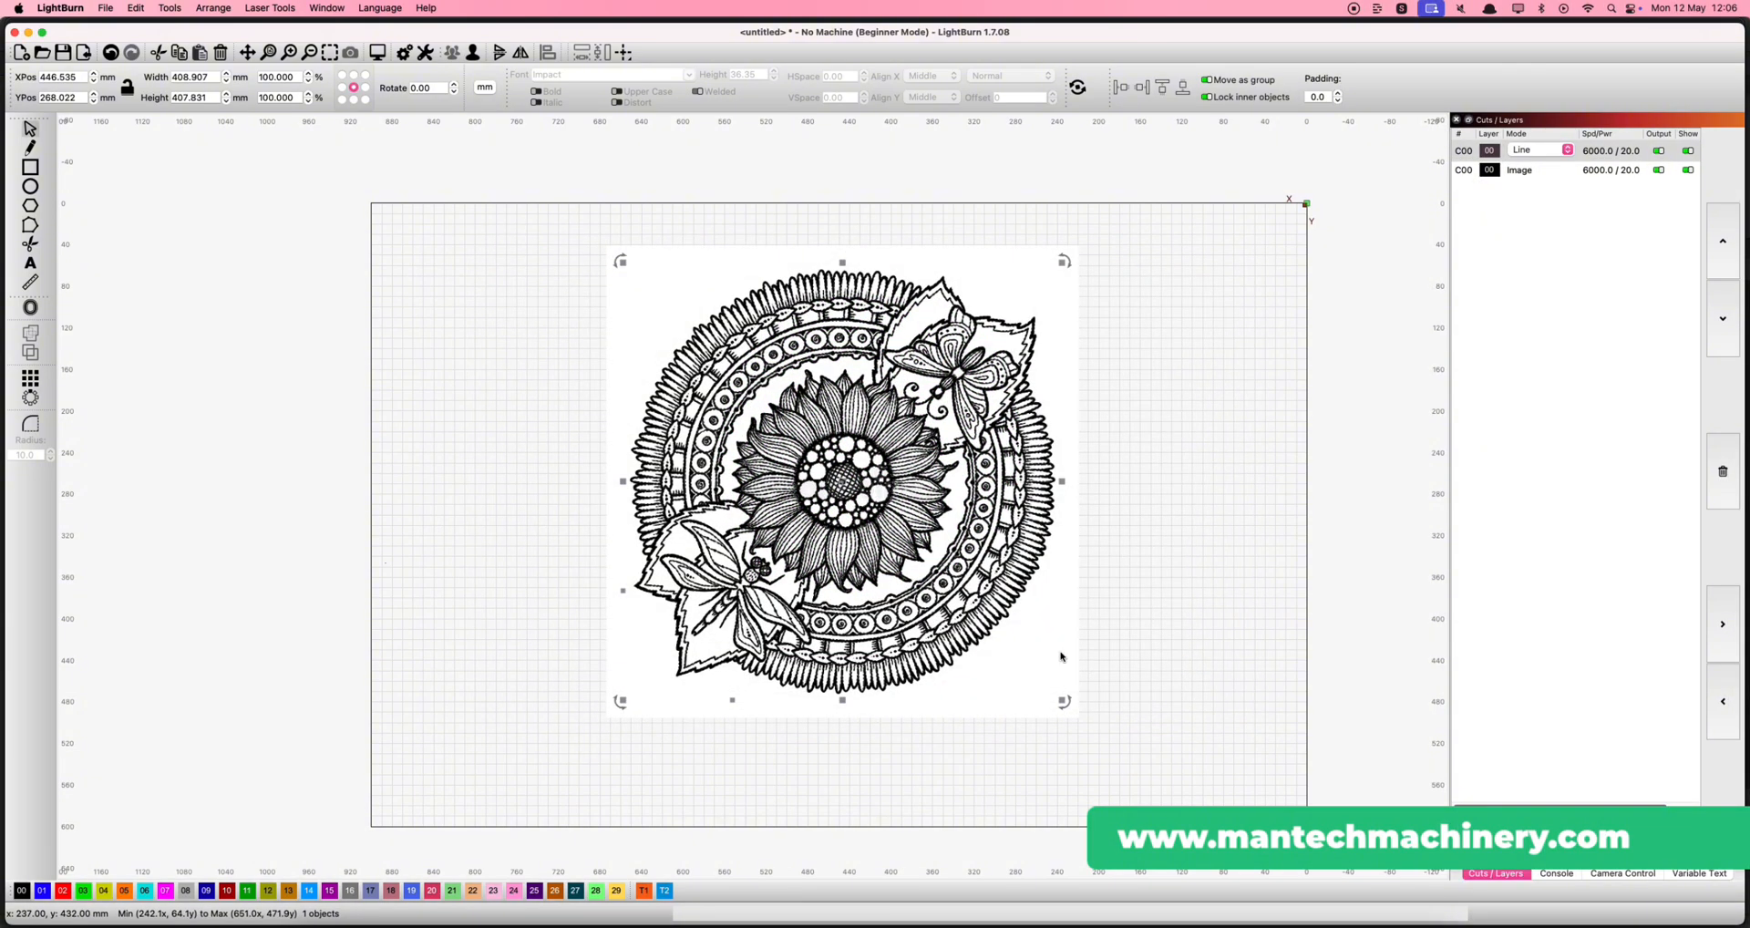
left_click_drag(840, 481, 494, 477)
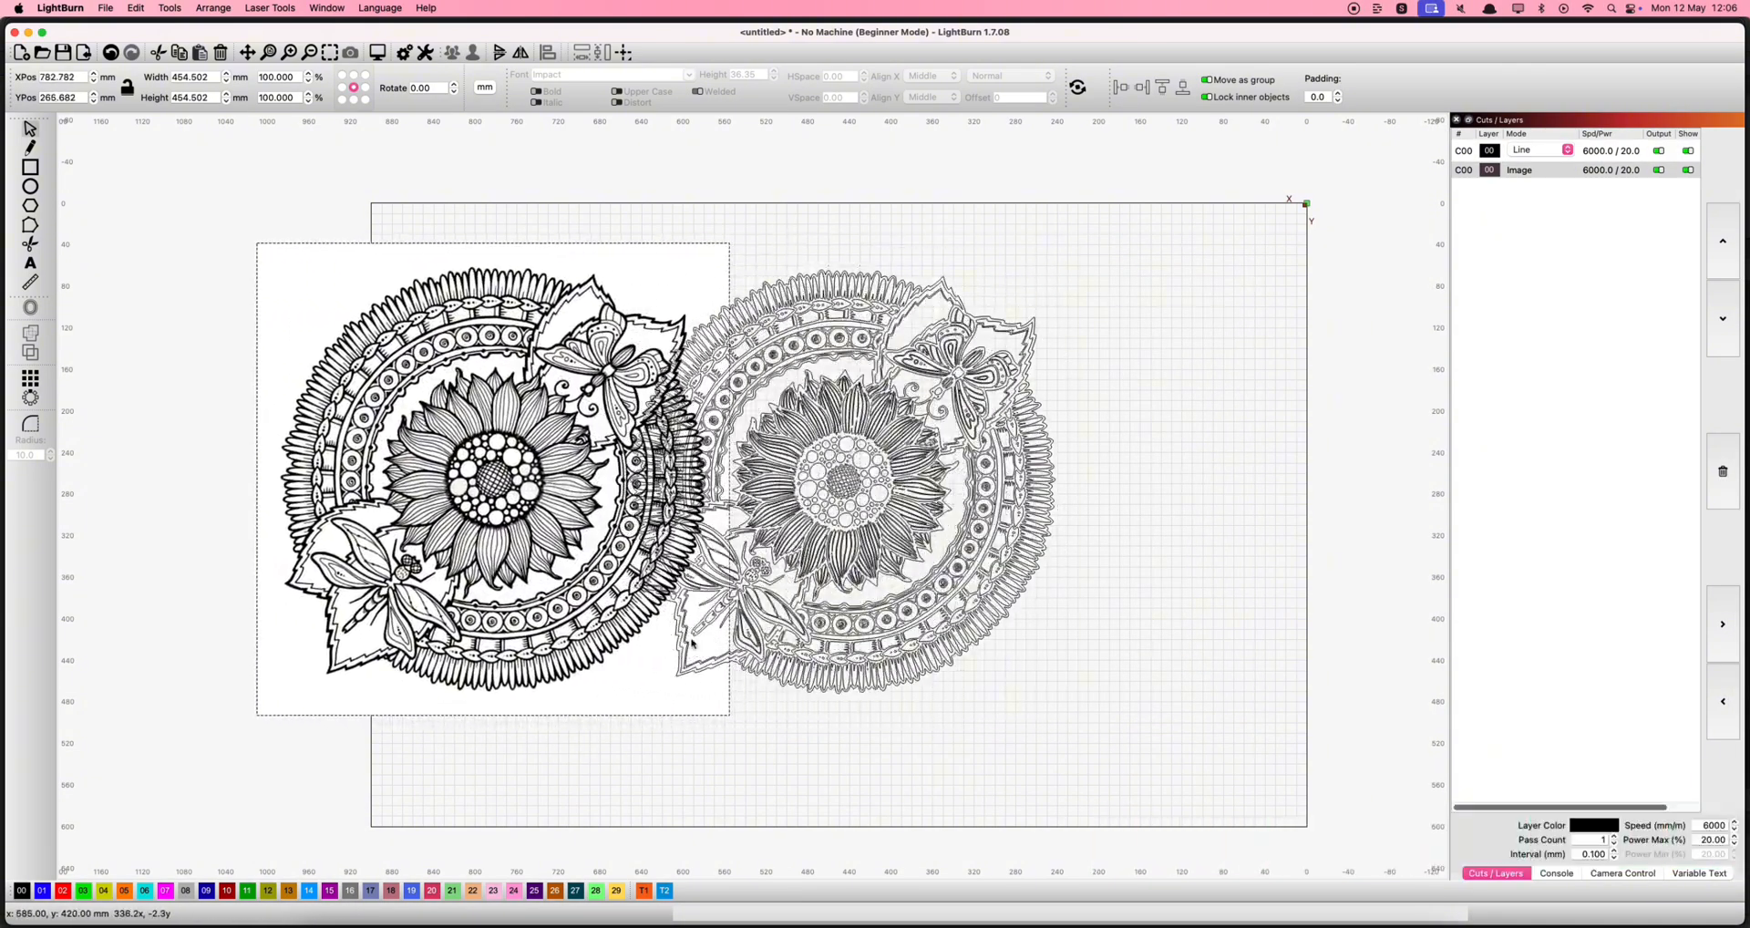